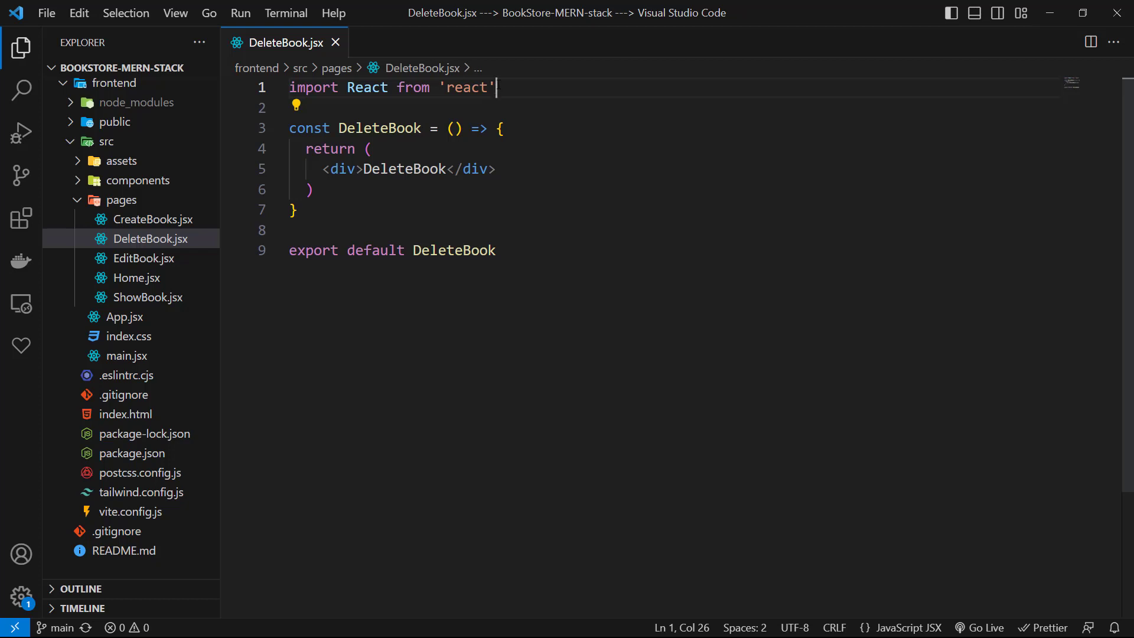
- Add useState to the React import and import BackButton from '../components/BackButton'
{"action": "type", "text": ", { useState }"}
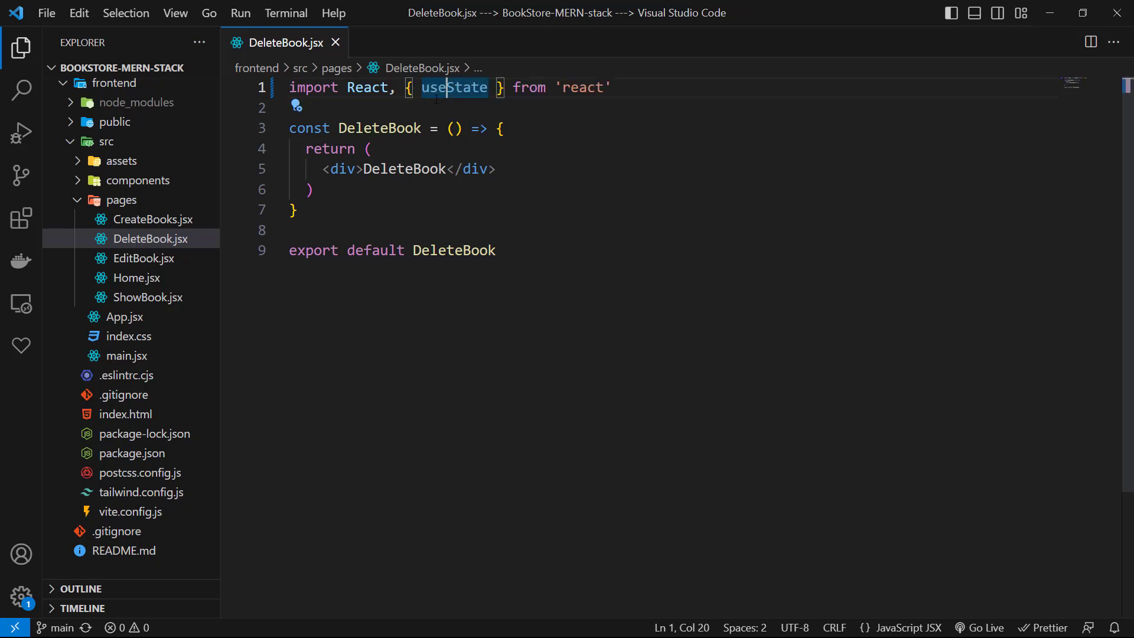
{"action": "type", "text": "import BackButton from '../components/BackButton';"}
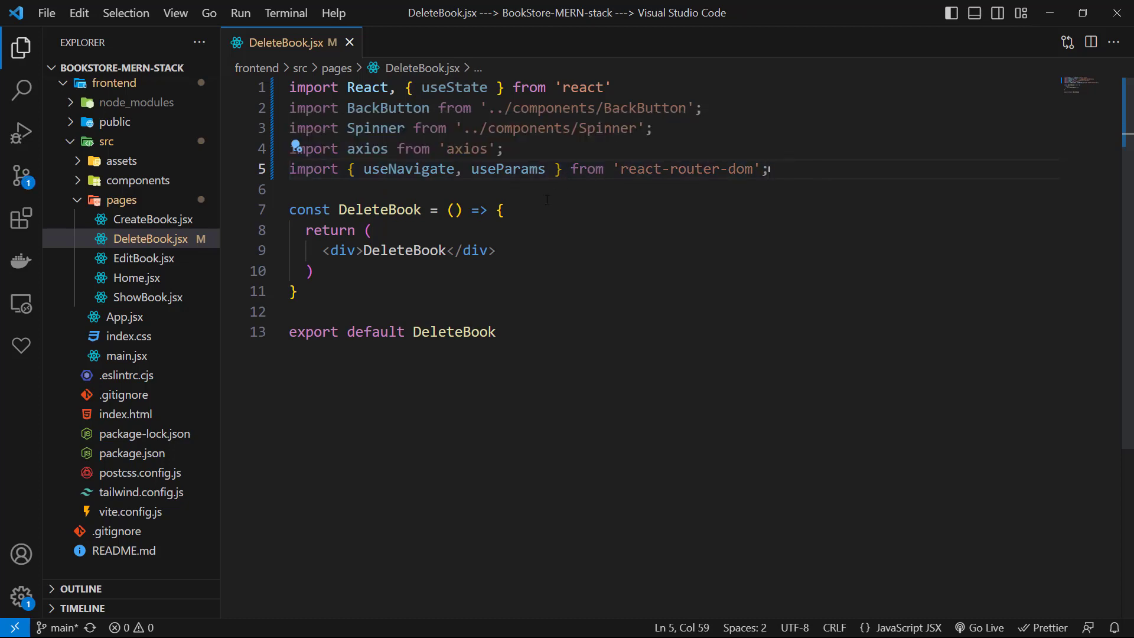
- Declare a loading state defaulting to false, navigate from useNavigate, and id from useParams
{"action": "type", "text": "const [loading, setLoading] = useState(false);"}
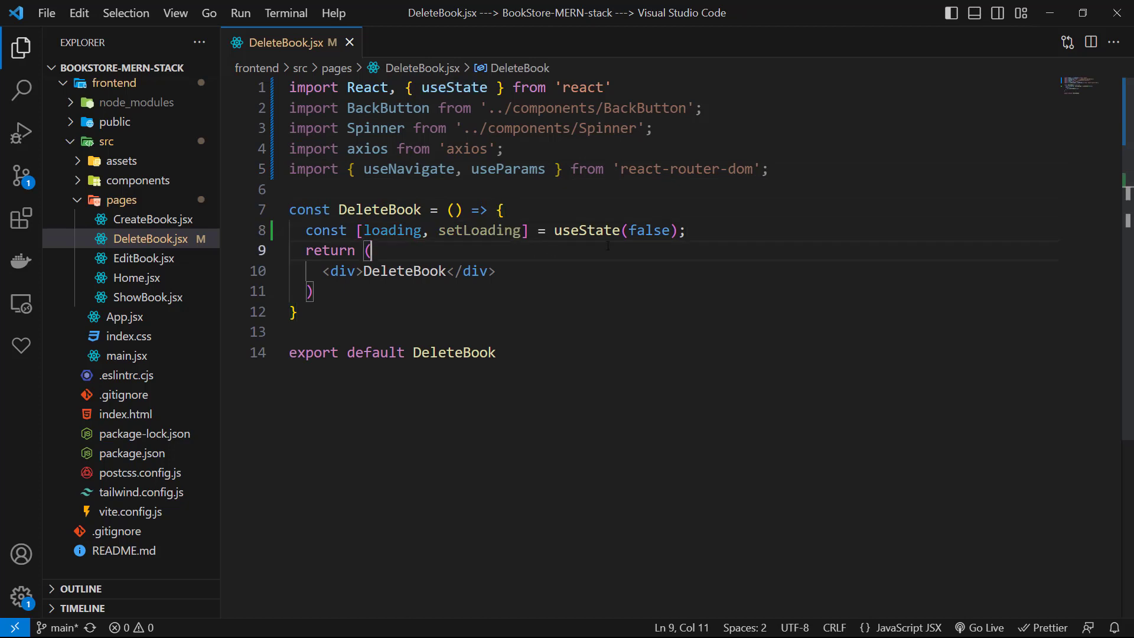
{"action": "type", "text": "const navigate = useNavigate();"}
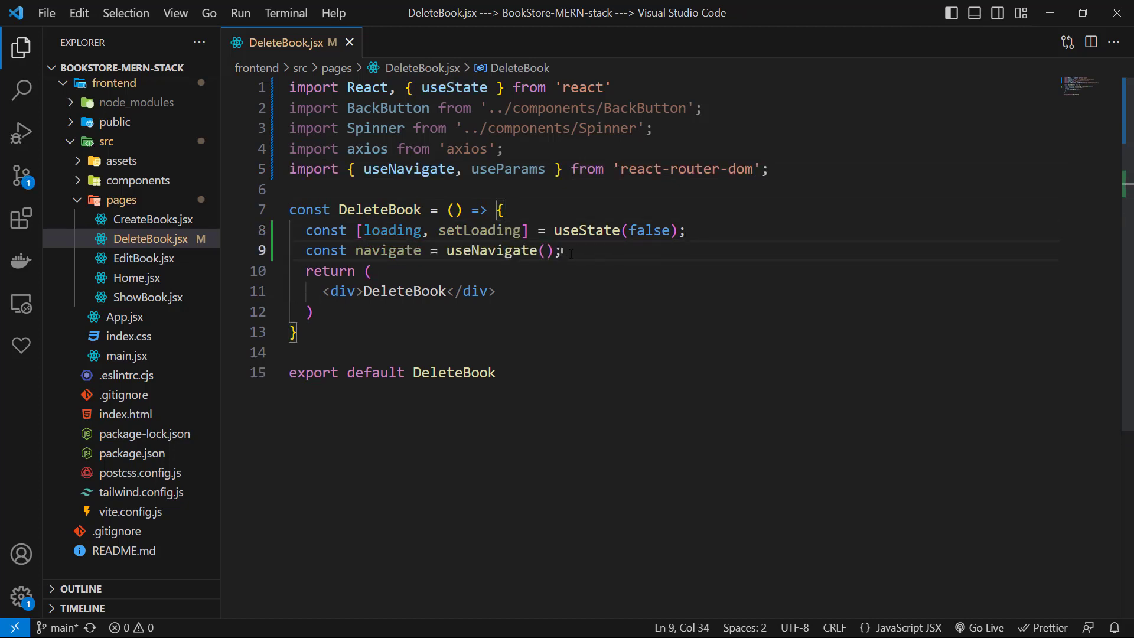
{"action": "type", "text": "const { id } = useParams();"}
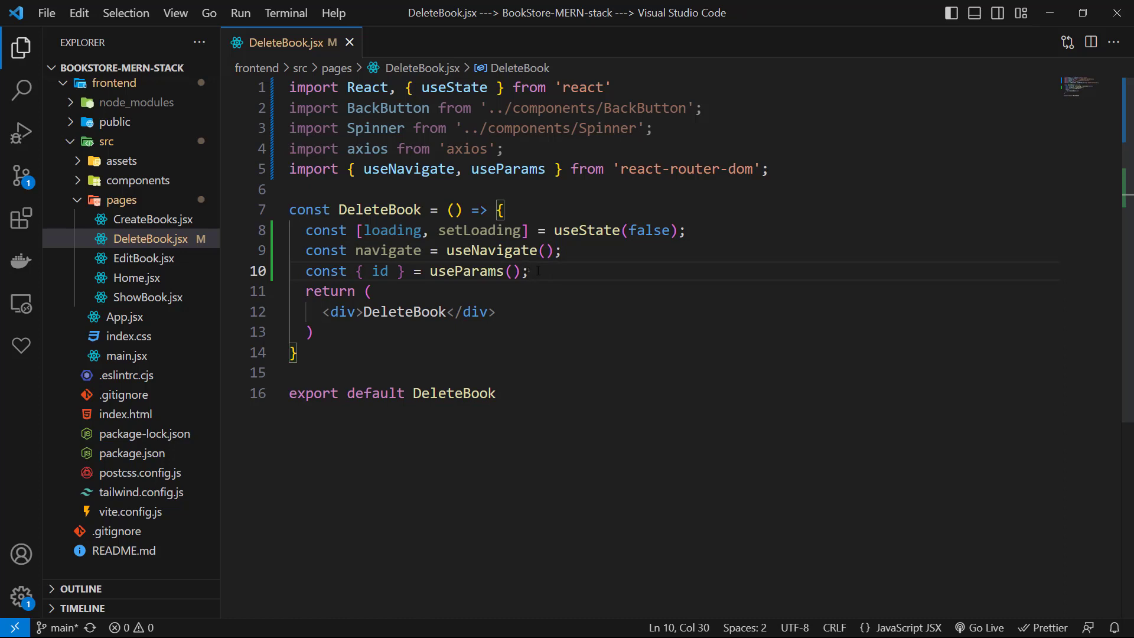
{"action": "key", "text": "enter"}
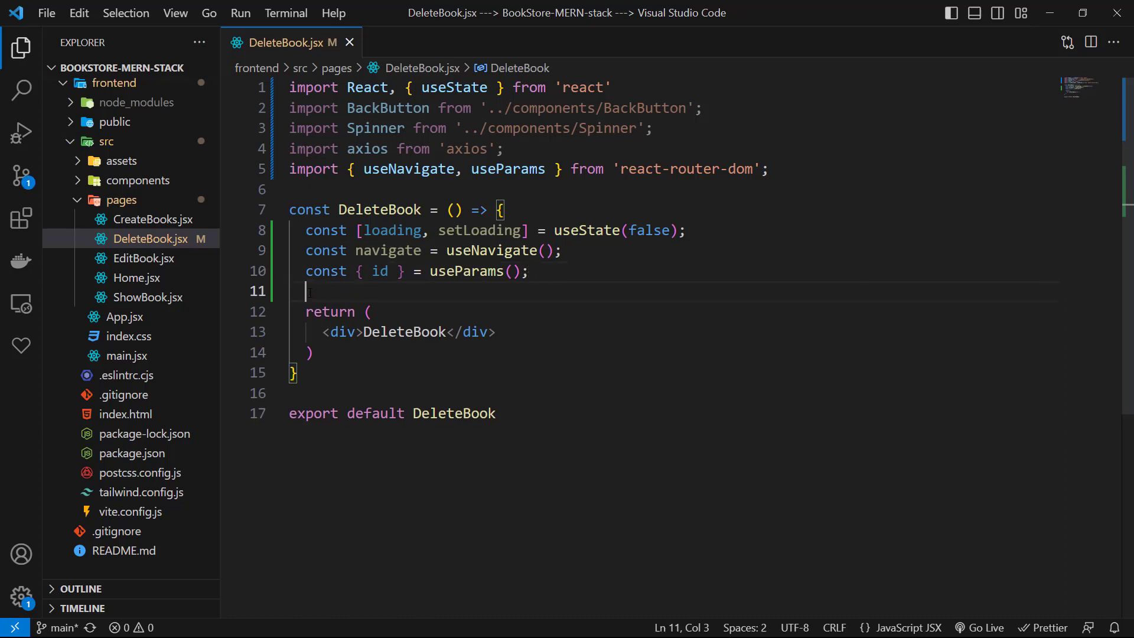
{"action": "type", "text": "const handleDeleteBook = () => {"}
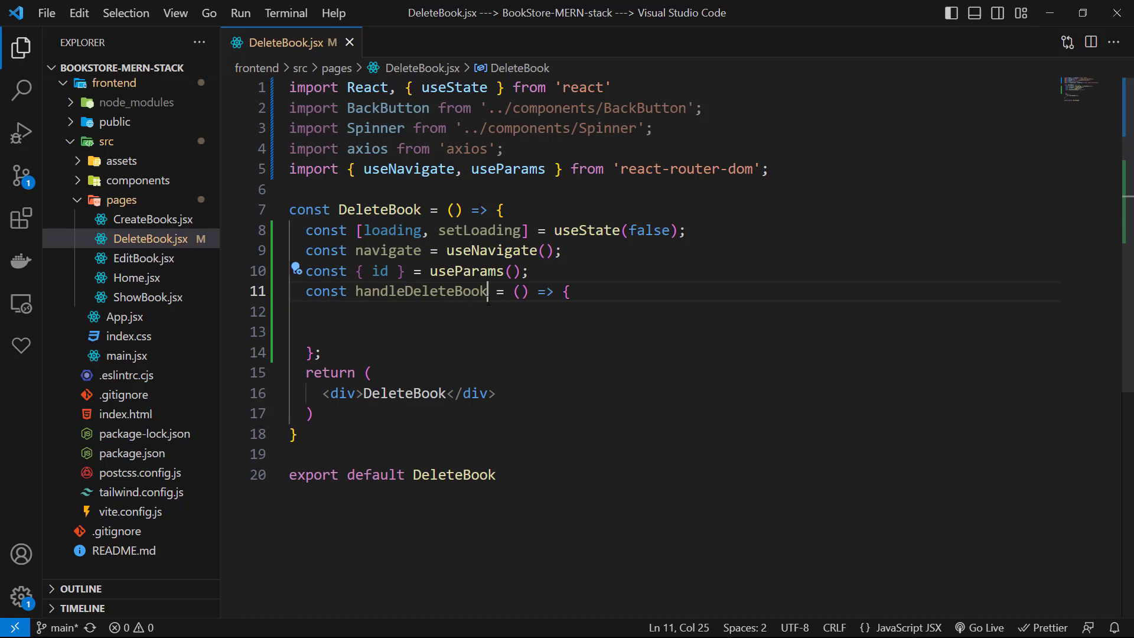
{"action": "type", "text": "setLoading(true);"}
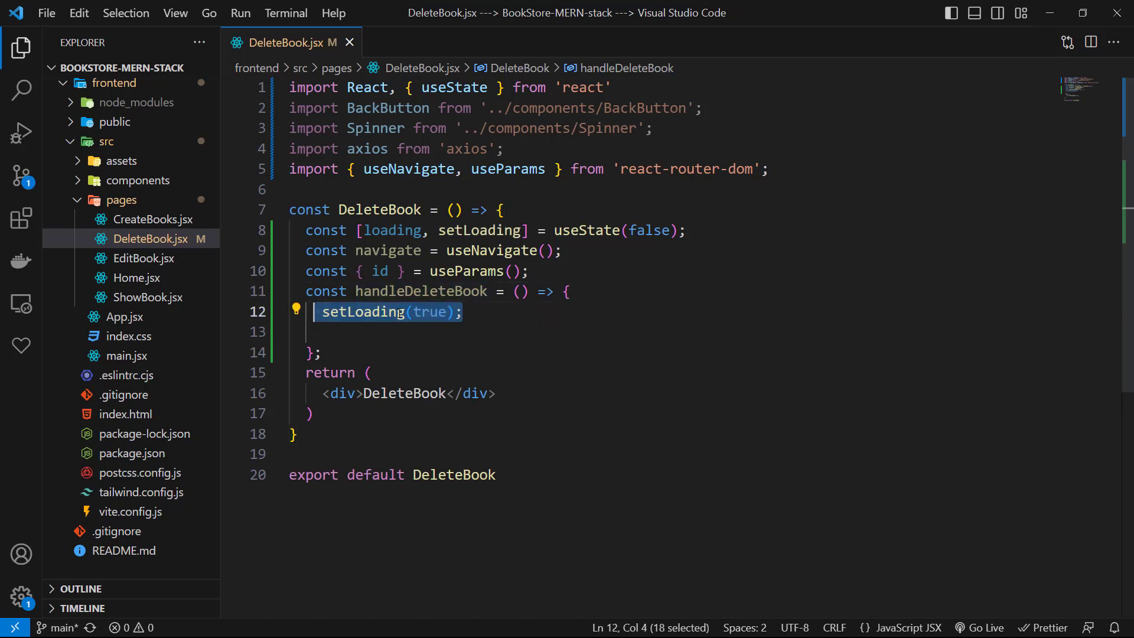
{"action": "type", "text": "axios"}
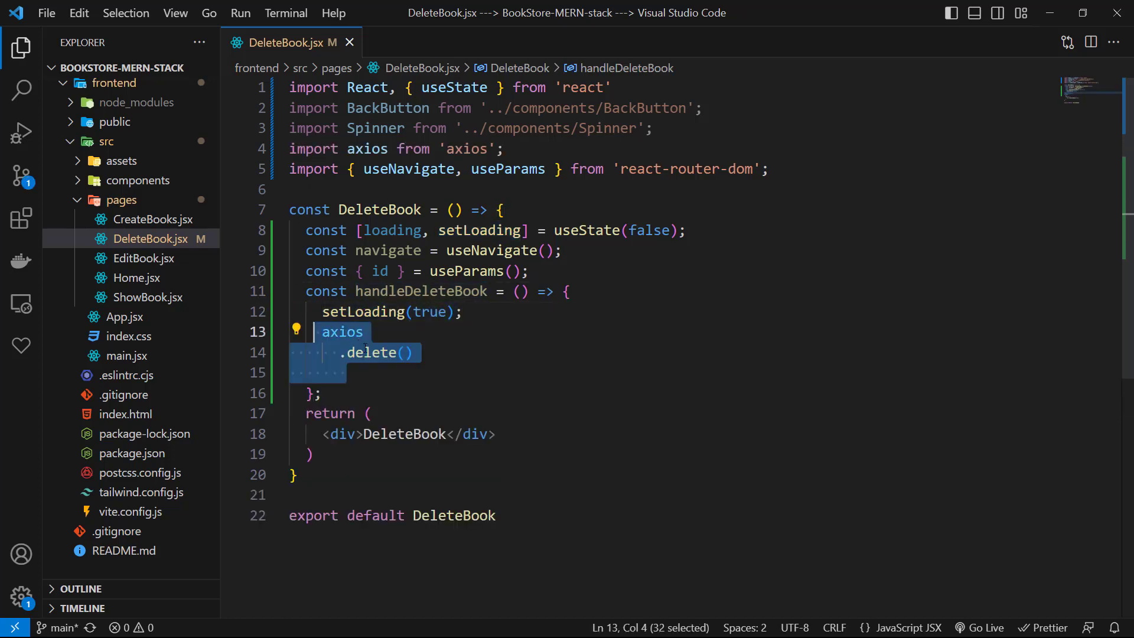
{"action": "type", "text": "`http://localhost:5555/books/${id}`"}
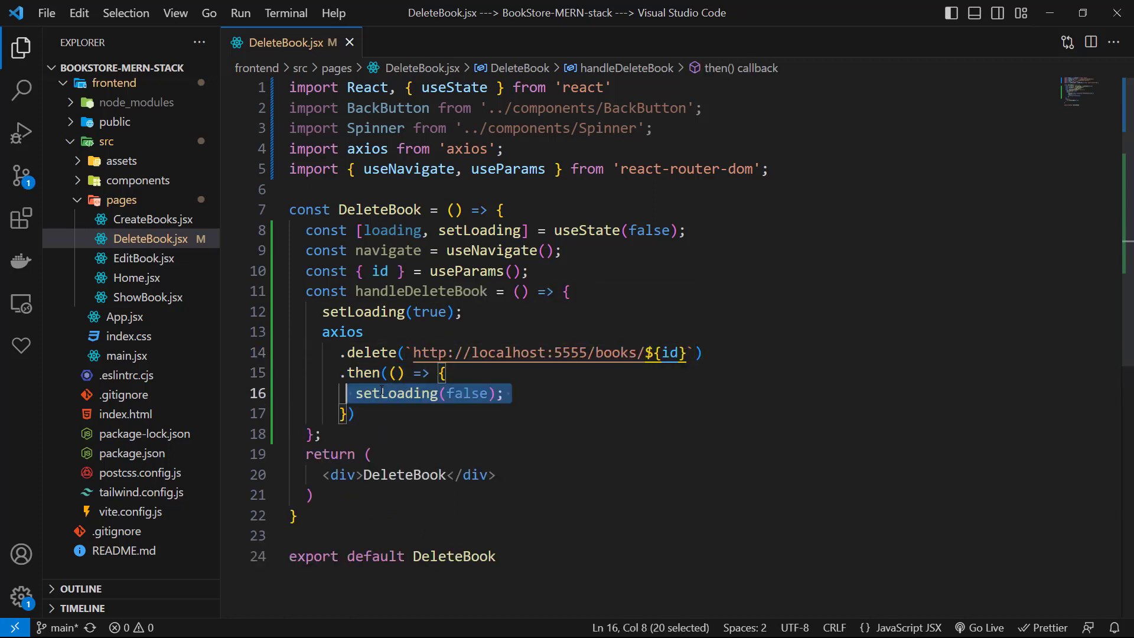
{"action": "type", "text": "navigate('/');"}
{"action": "type", "text": ".catch((error) => {"}
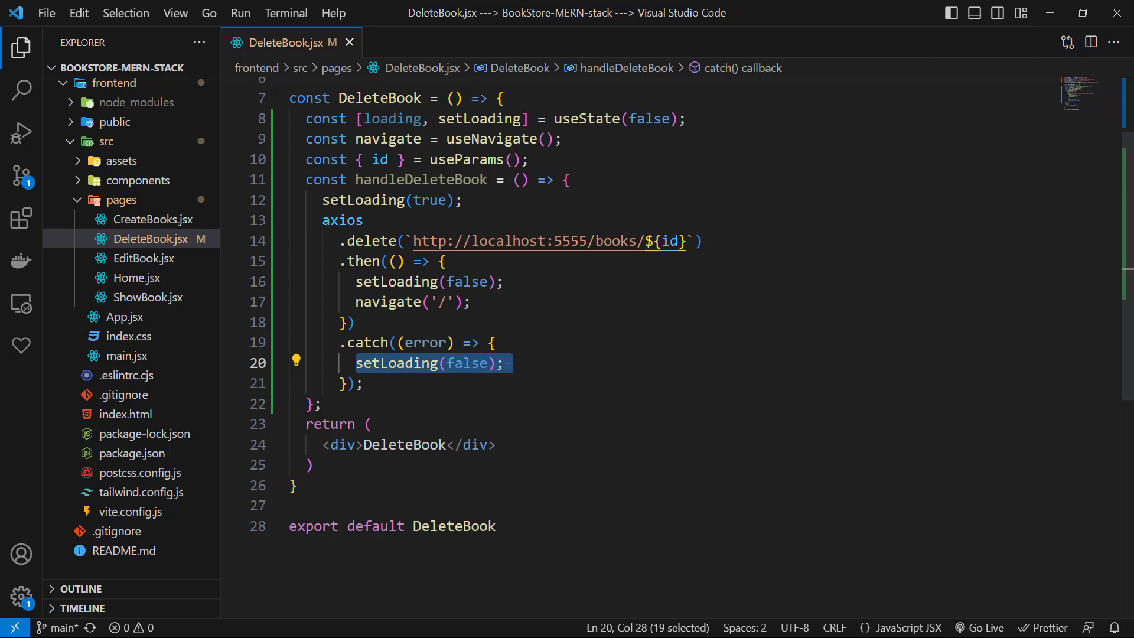
- In the catch, alert 'An error happened. Please Chack console' and console.log the error
{"action": "type", "text": "alert('An error happened. Please Chack console');"}
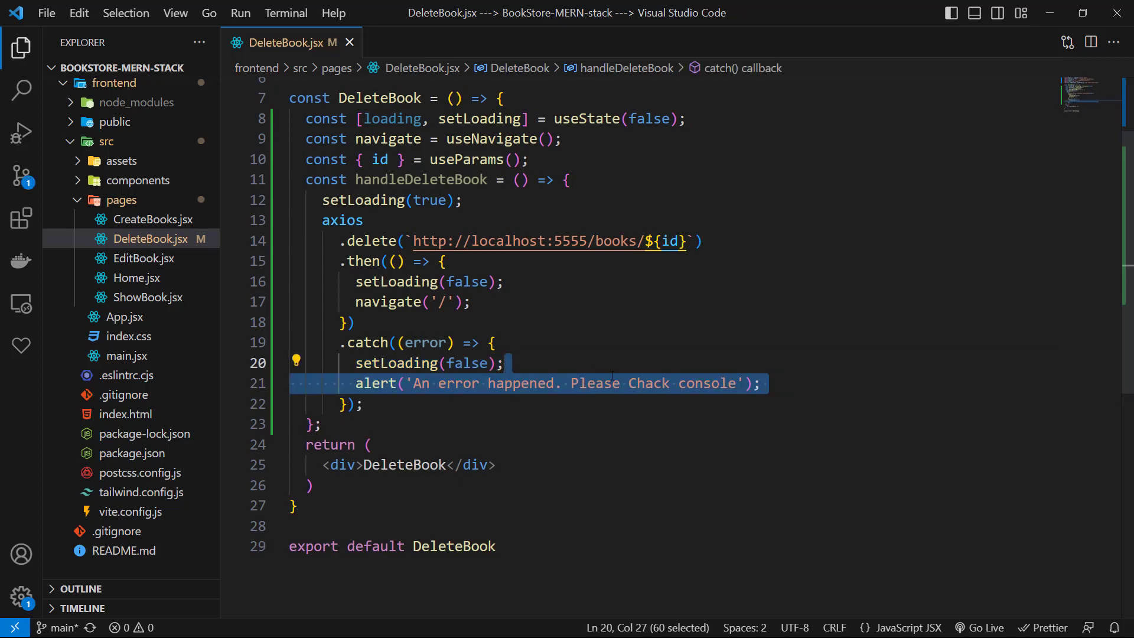
{"action": "type", "text": "console.log(error);"}
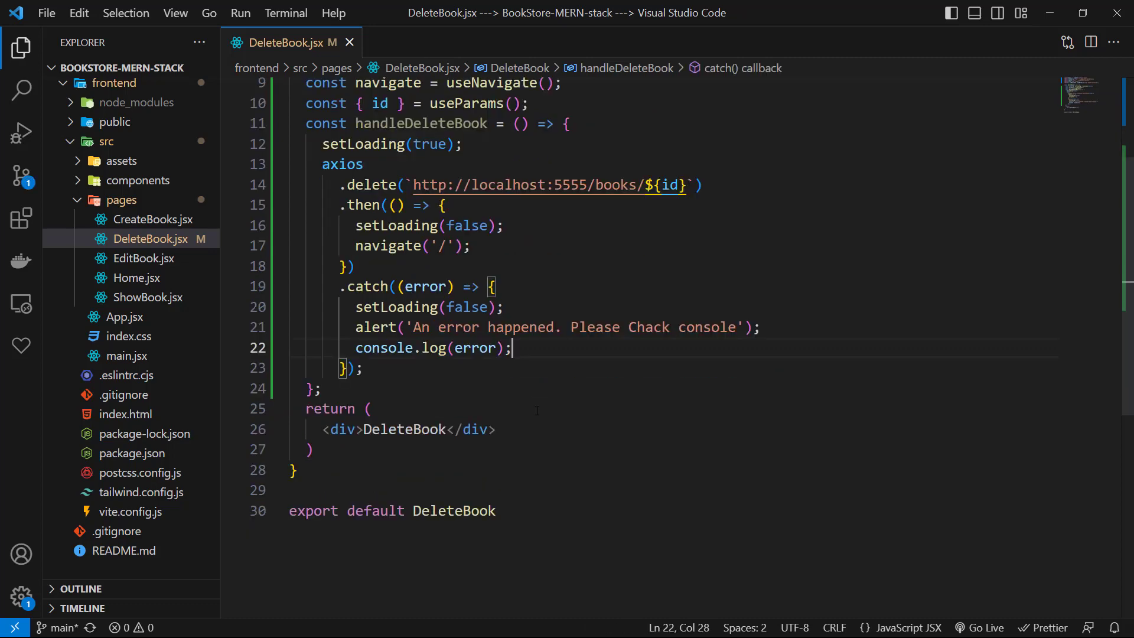
{"action": "scroll", "scroll_direction": "down", "scroll_amount": 3}
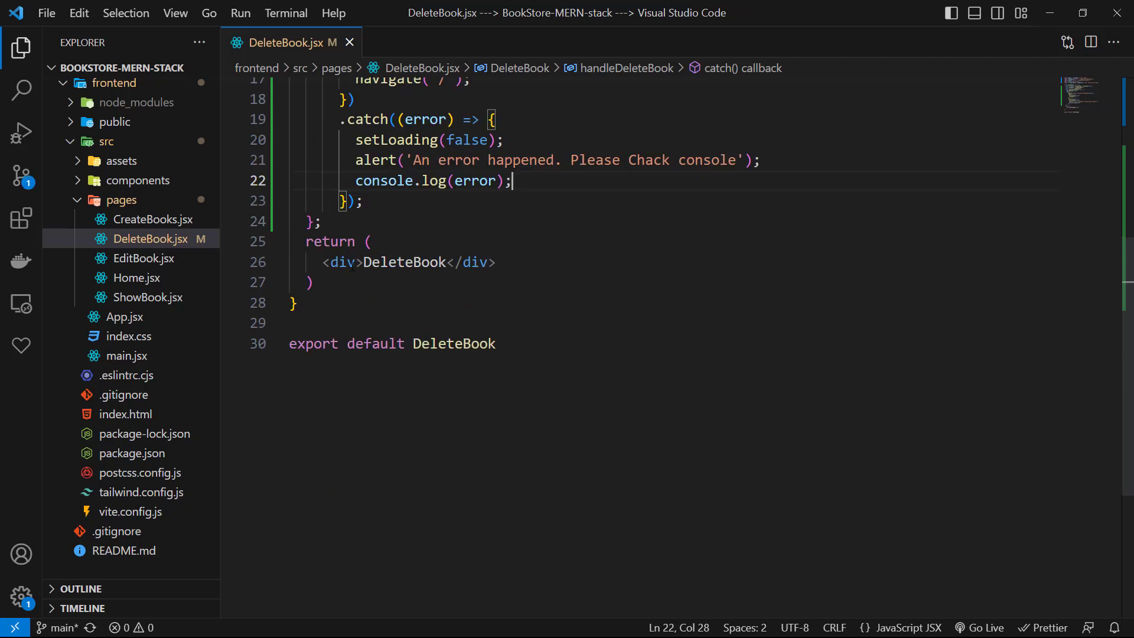
- Return a p-4 div with a BackButton and a 'Delete Book' h1 styled text-3xl my-4
{"action": "type", "text": "className='p-4'"}
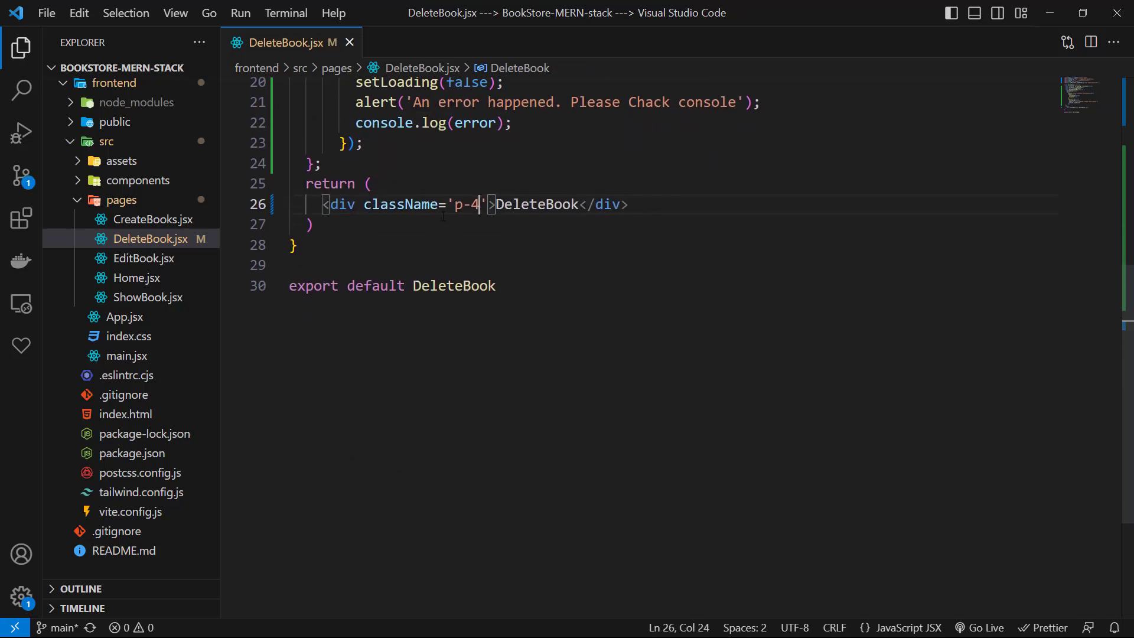
{"action": "type", "text": "<BackButton"}
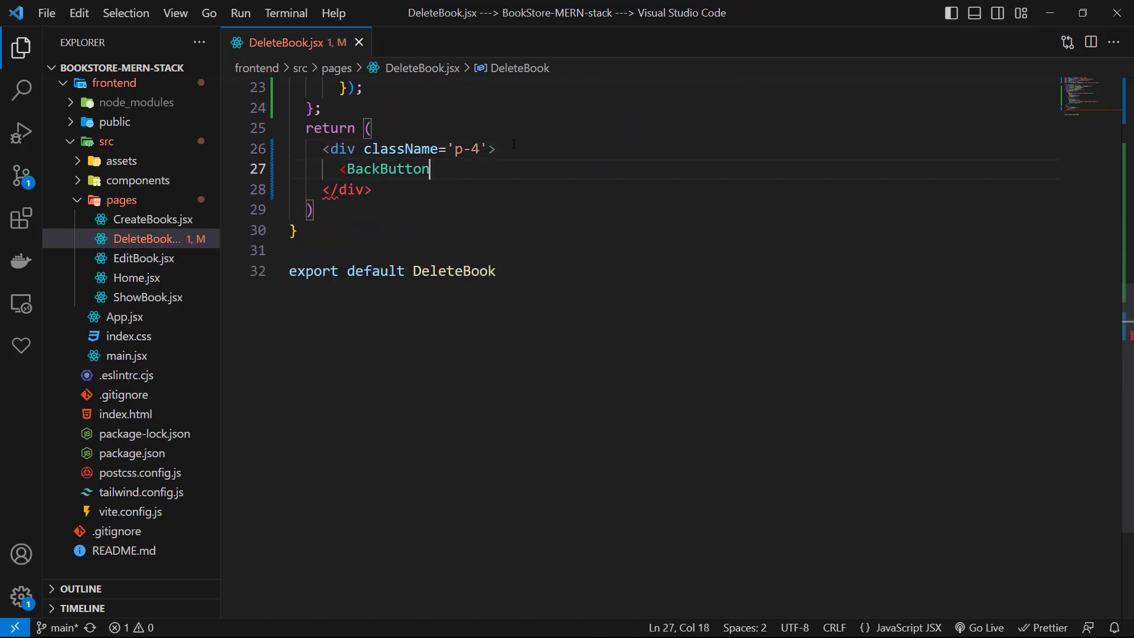
{"action": "type", "text": "<h1 className=''></h1>"}
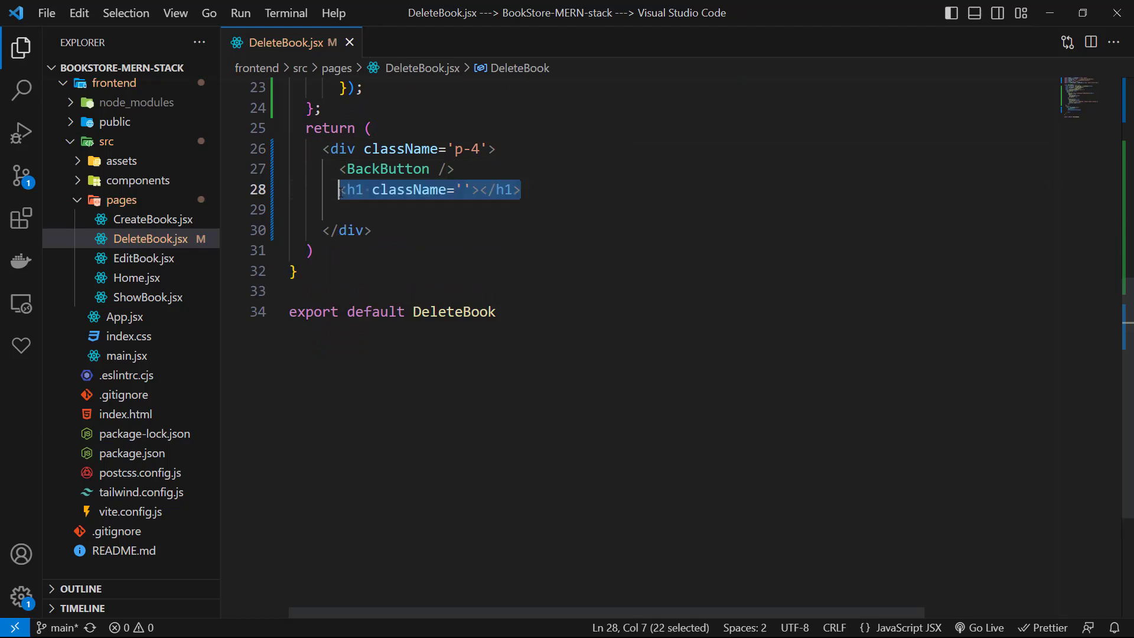
{"action": "type", "text": "text-3xl"}
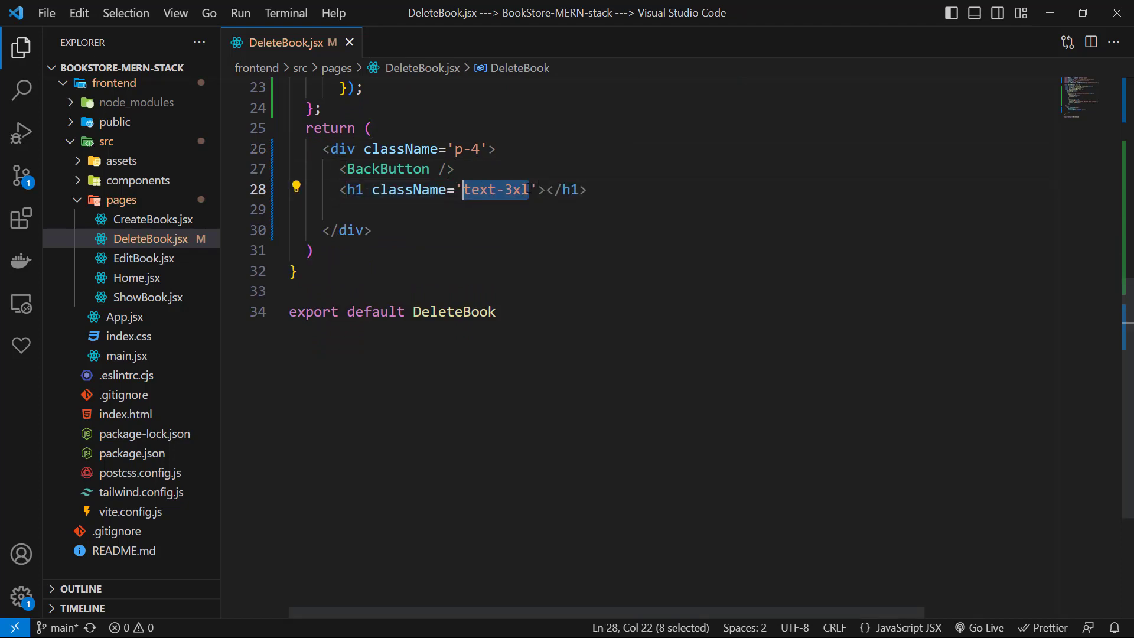
{"action": "type", "text": "my-4"}
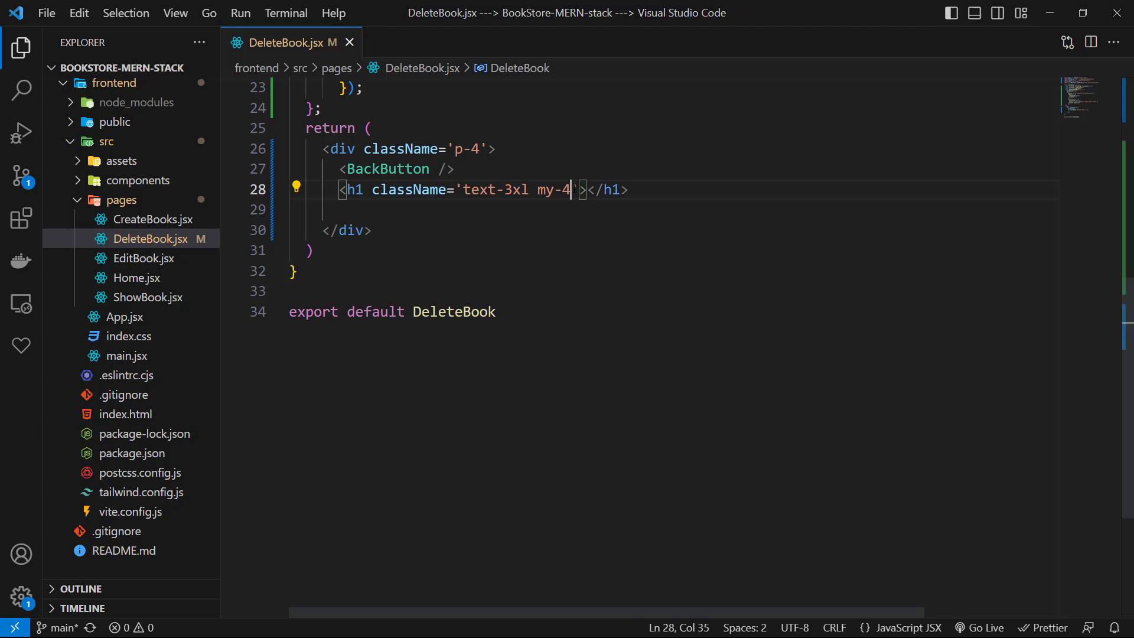
{"action": "type", "text": "Delete Book"}
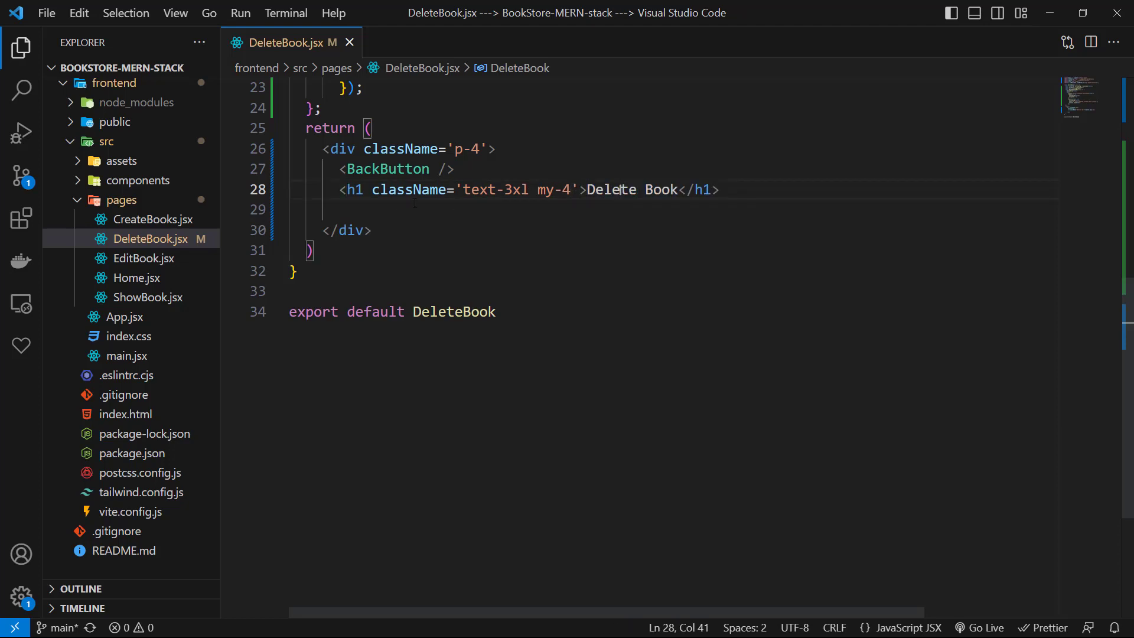
- Render a Spinner when loading is true, otherwise nothing
{"action": "type", "text": "{loading ?  : }"}
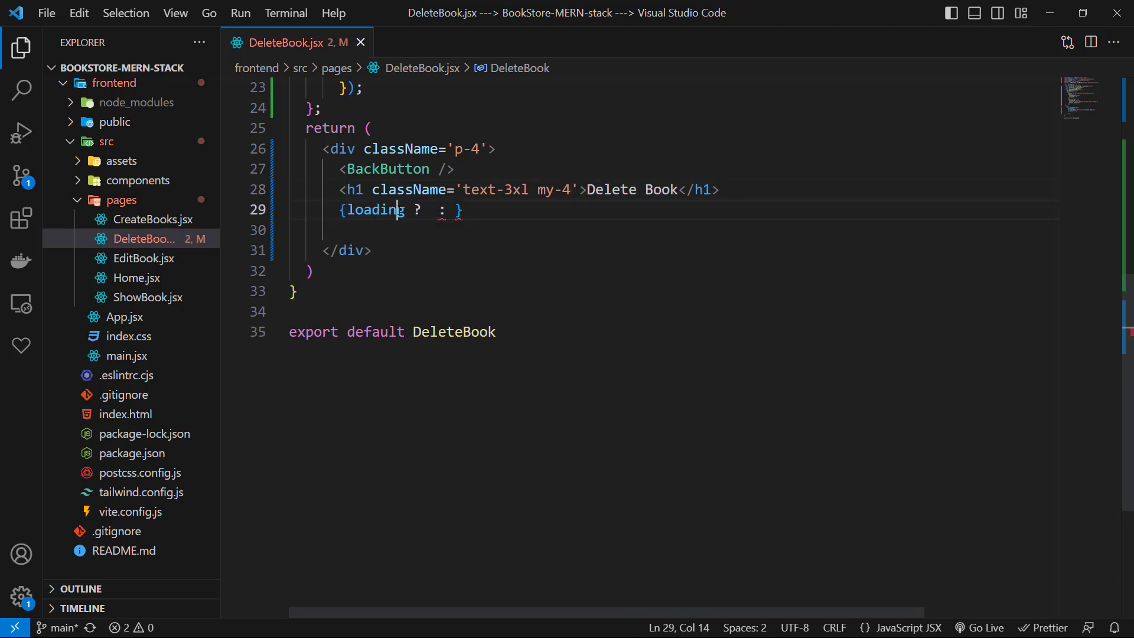
{"action": "type", "text": "<Spinner />"}
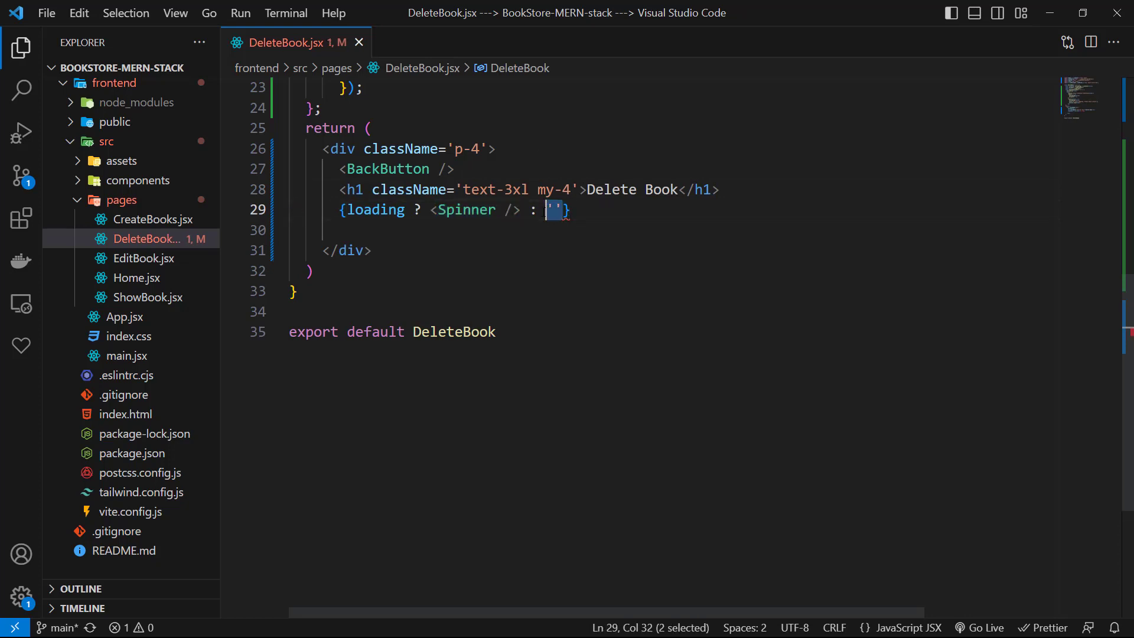
{"action": "left_click", "coordinate": [22, 47]}
{"action": "type", "text": "<div className='flex'>"}
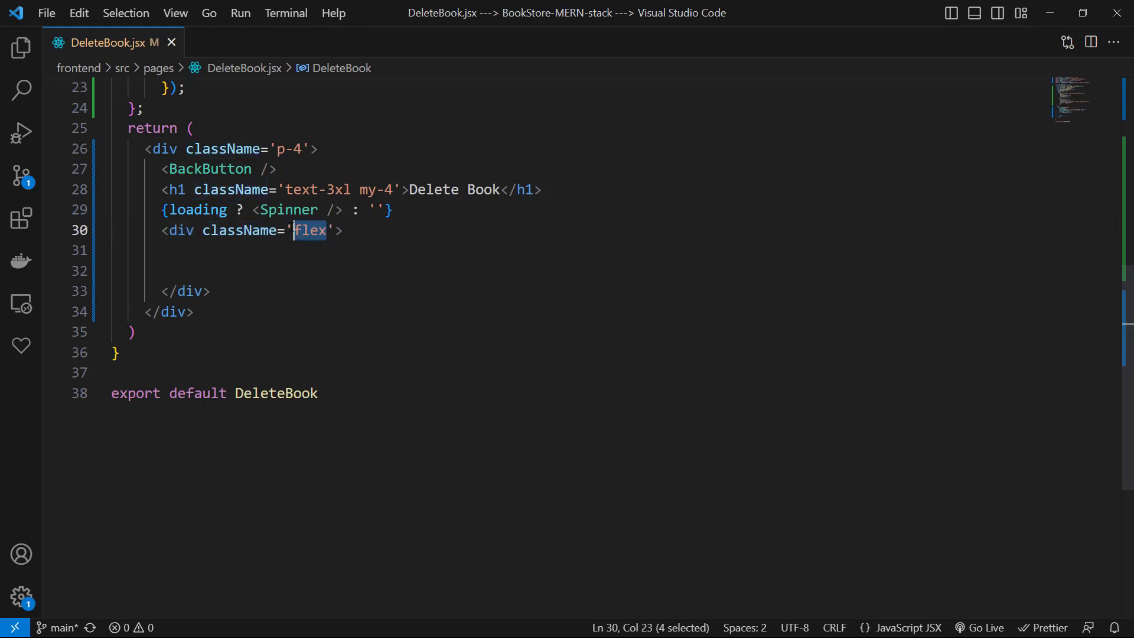
- Style the card div as flex-col items-center border-2 border-sky-400 rounded-xl w-[600px] p-8 mx-auto
{"action": "type", "text": "flex-col items-center"}
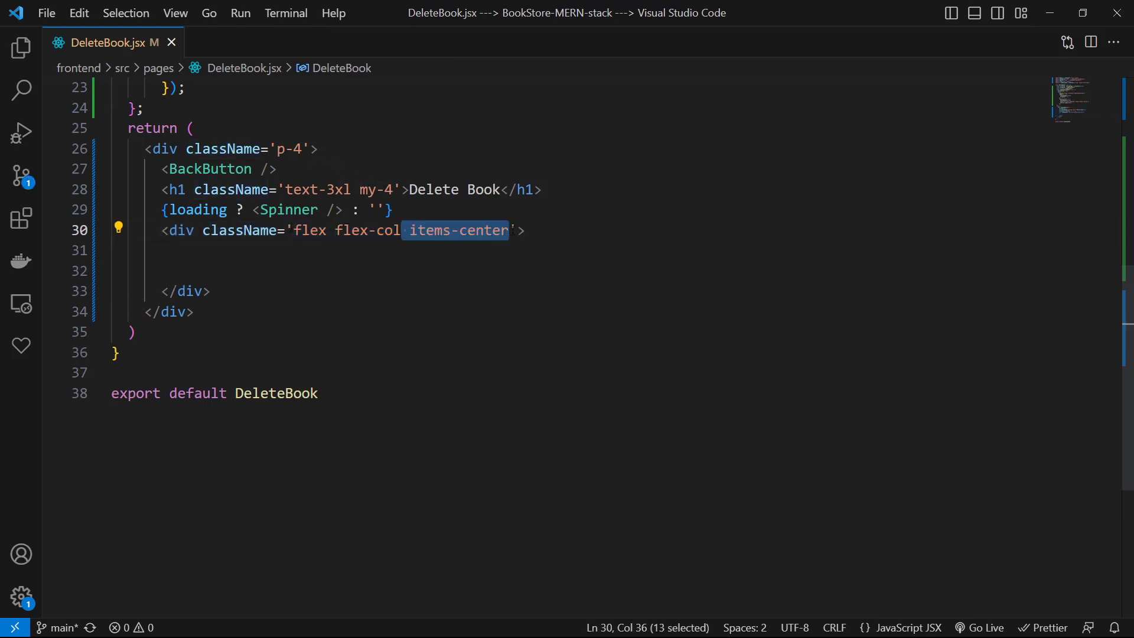
{"action": "type", "text": "border-2 border-sky-400"}
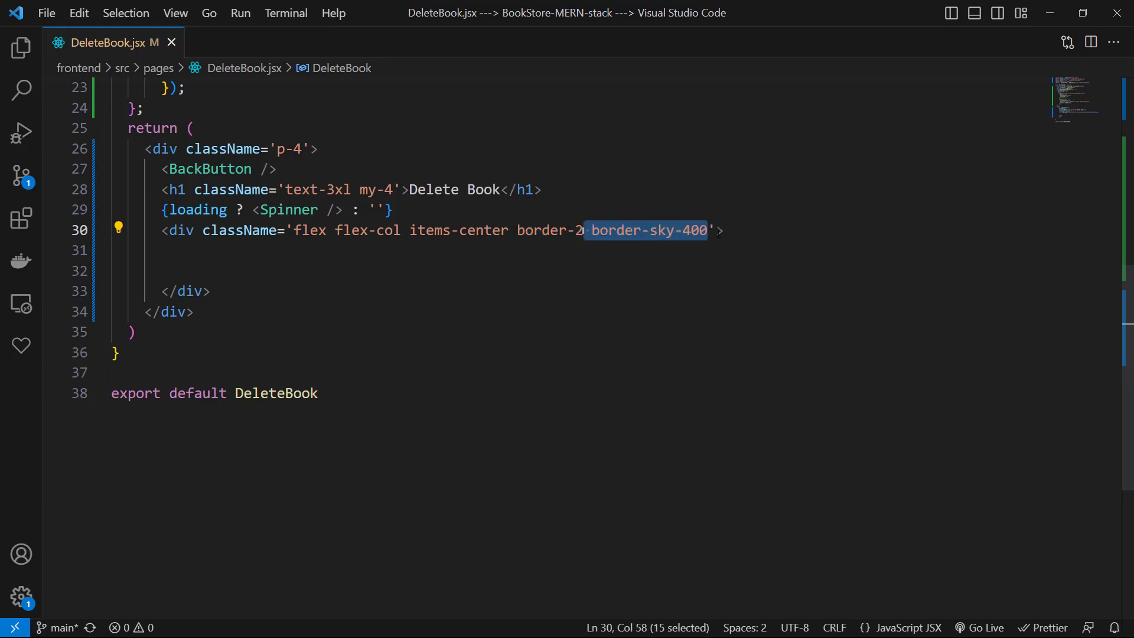
{"action": "type", "text": "rounded-xl"}
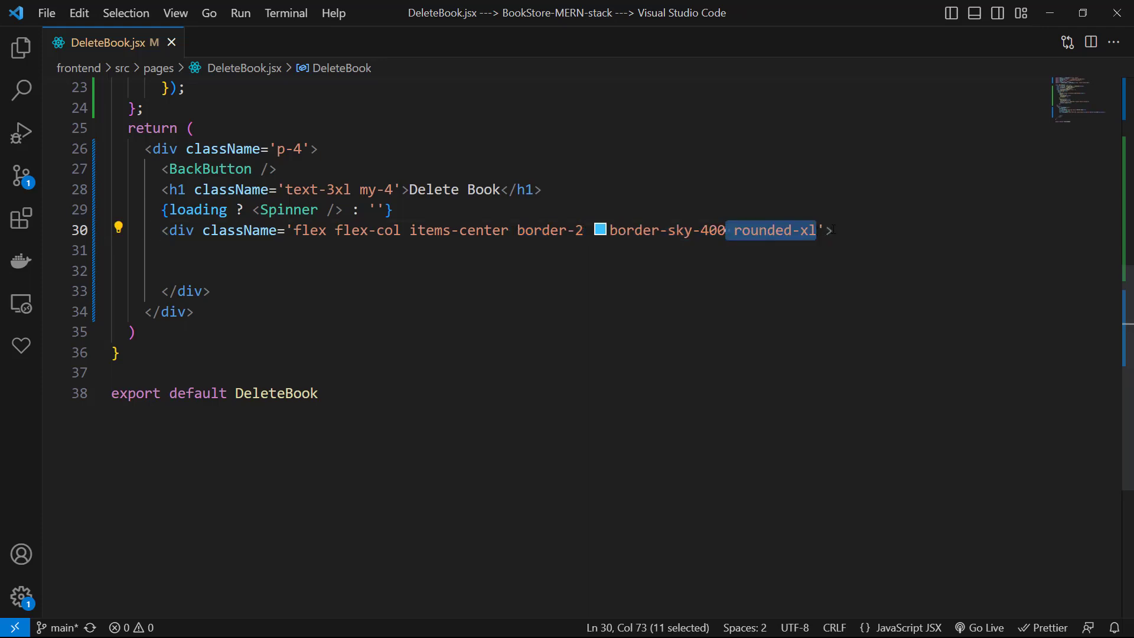
{"action": "type", "text": "w-[600px]"}
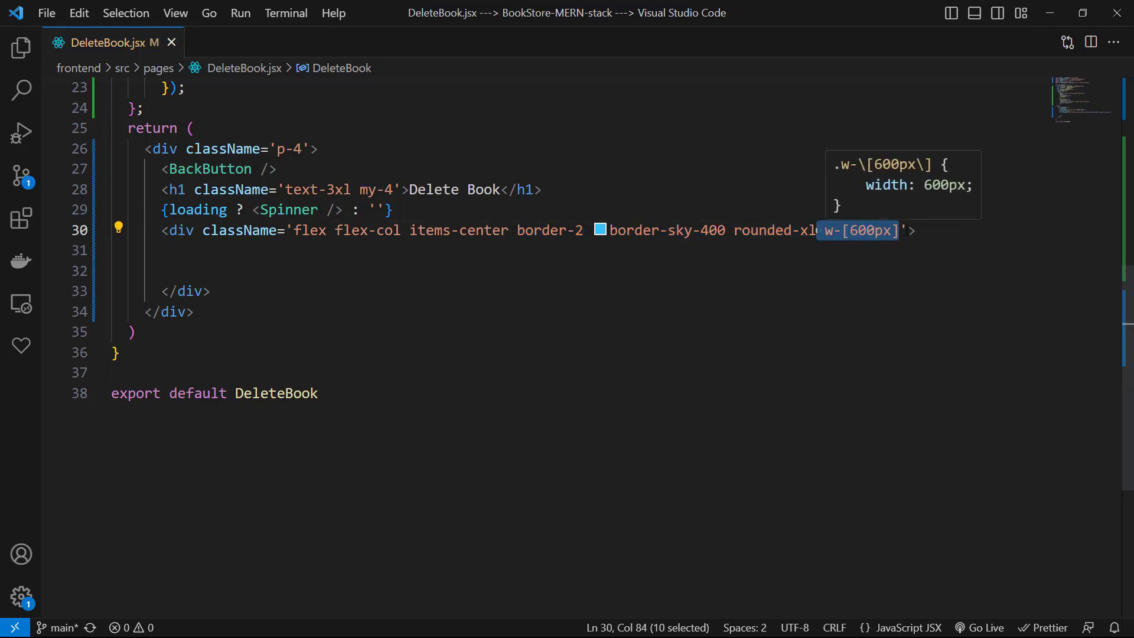
{"action": "type", "text": "p-8 mx-auto"}
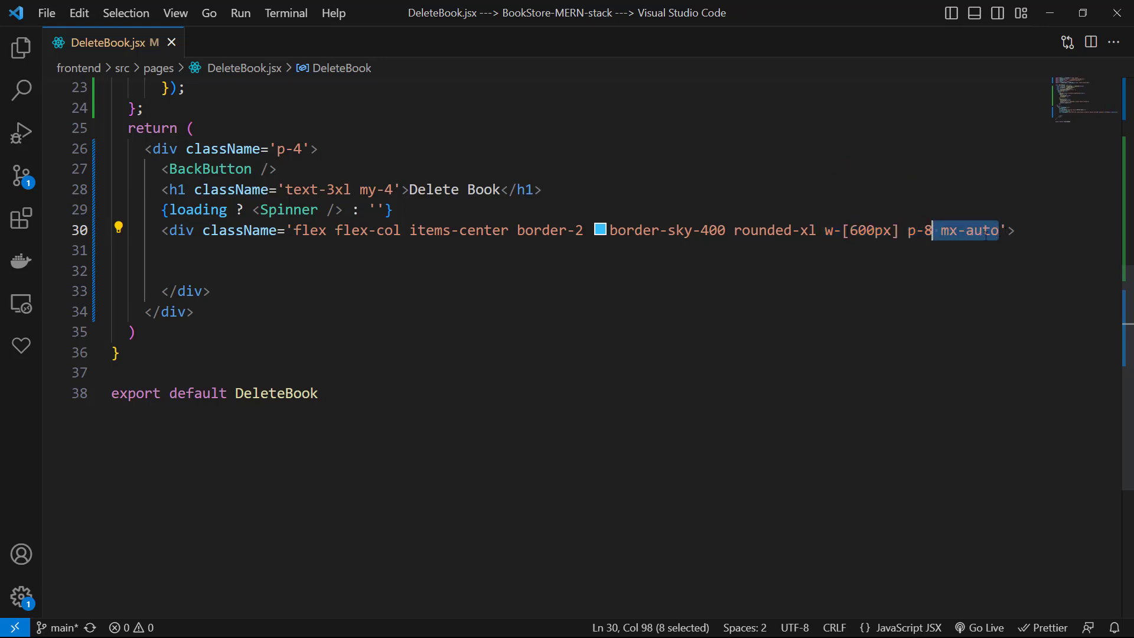
{"action": "left_click", "coordinate": [184, 249]}
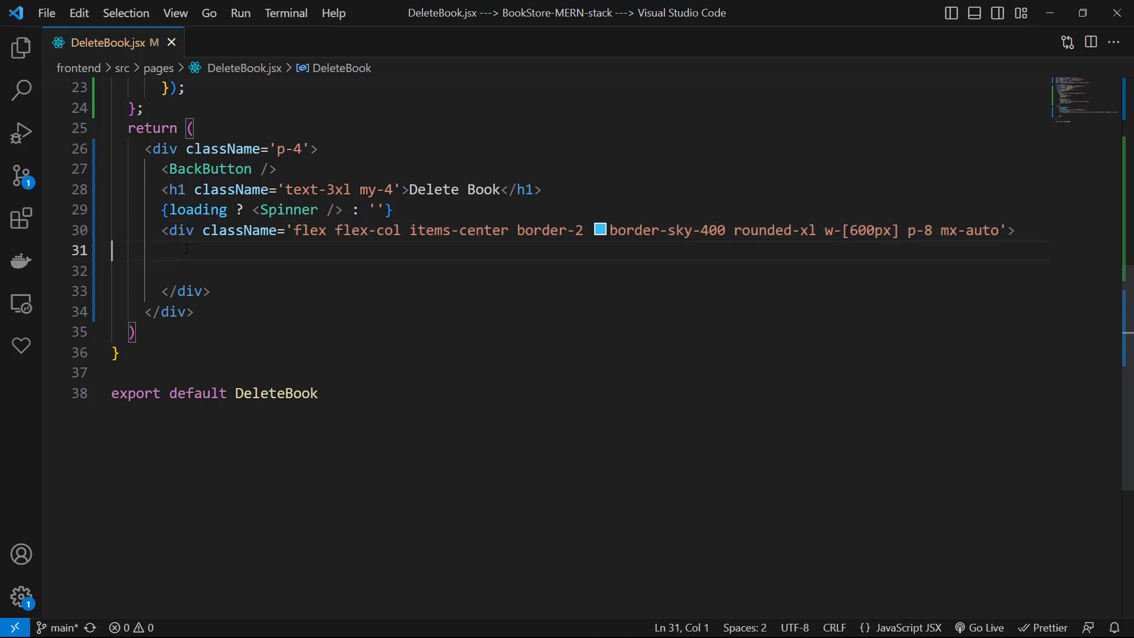
- Add a text-2xl h3 asking 'Are You Sure You want to delete this book?'
{"action": "type", "text": "<h3 className='text-2xl'></h3>"}
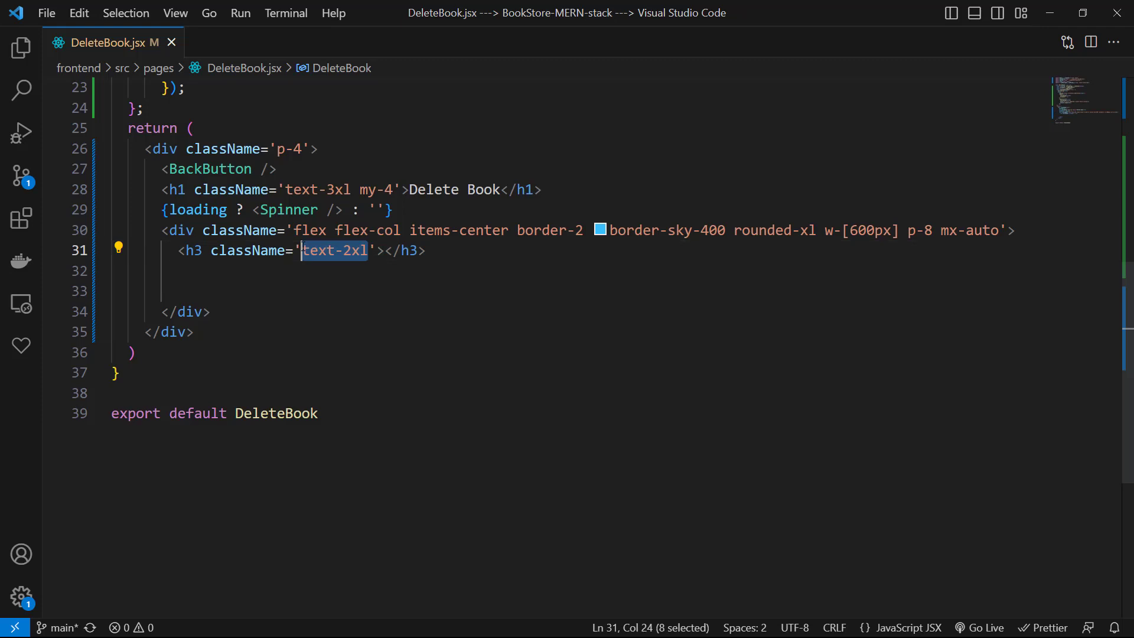
{"action": "type", "text": "Are You Sure You want to delete this book?"}
{"action": "type", "text": "className='p-4 bg-red-600"}
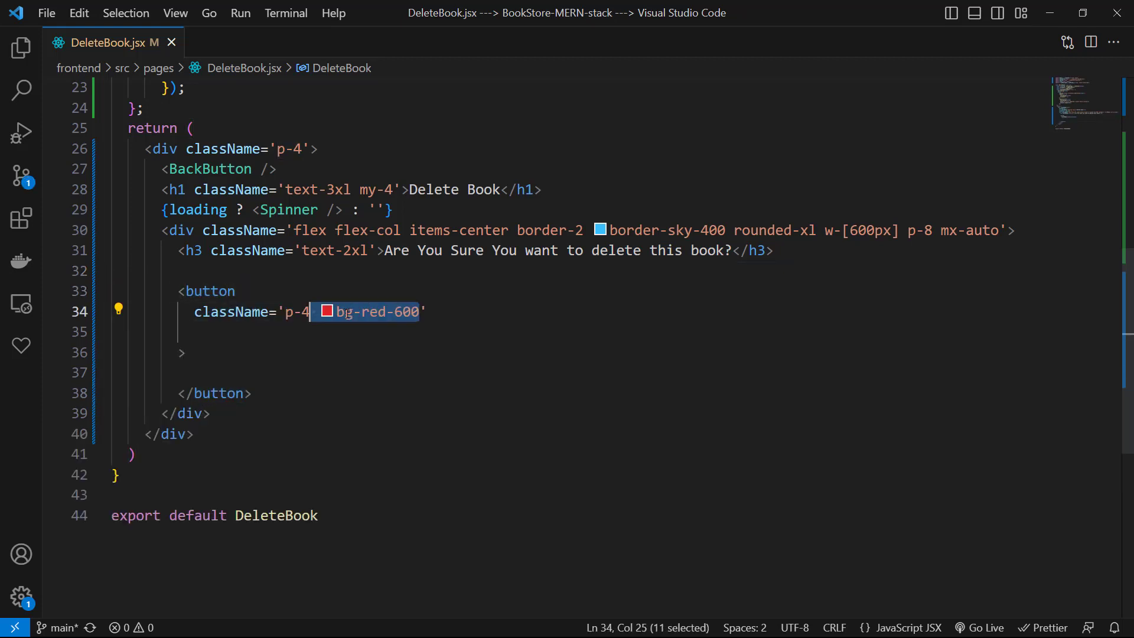
- Add a 'Yes, Delete it' button styled p-4 bg-red-600 text-white m-8 w-full calling handleDeleteBook
{"action": "type", "text": "text-white"}
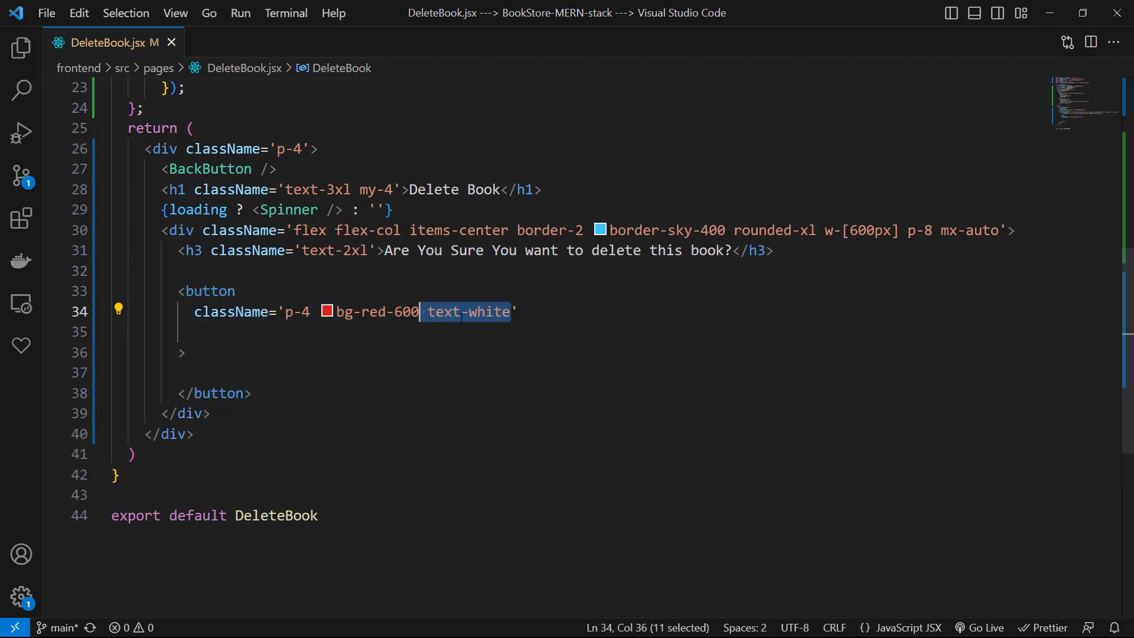
{"action": "type", "text": "m-8"}
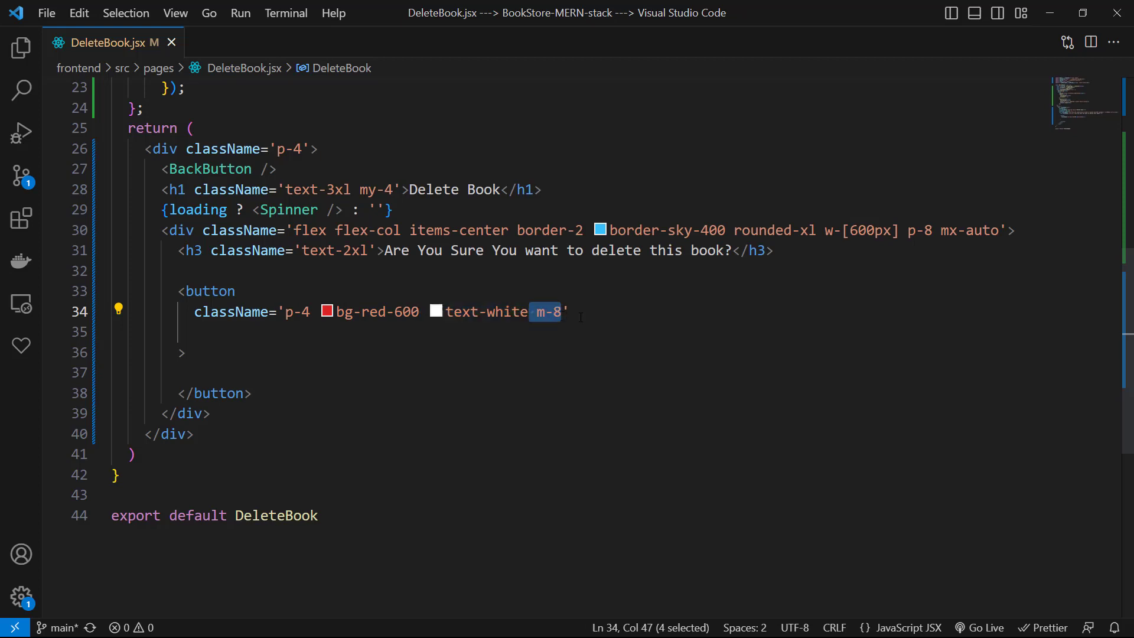
{"action": "type", "text": "w-full"}
{"action": "left_click", "coordinate": [613, 332]}
{"action": "type", "text": "onClick={handleDeleteBook"}
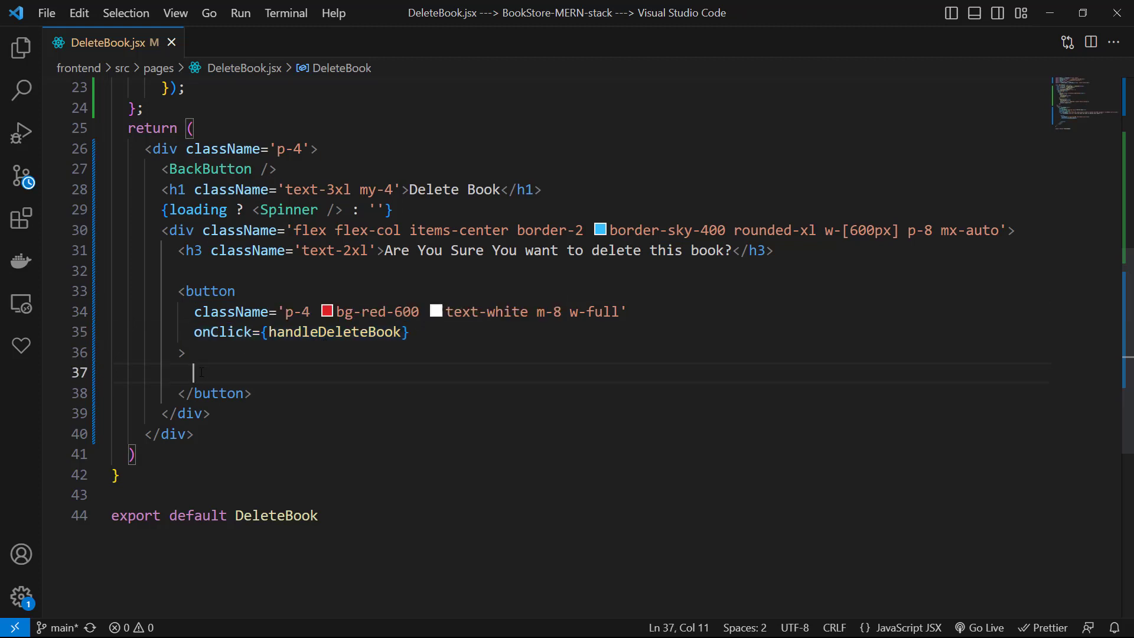
{"action": "type", "text": "Yes, Delete it"}
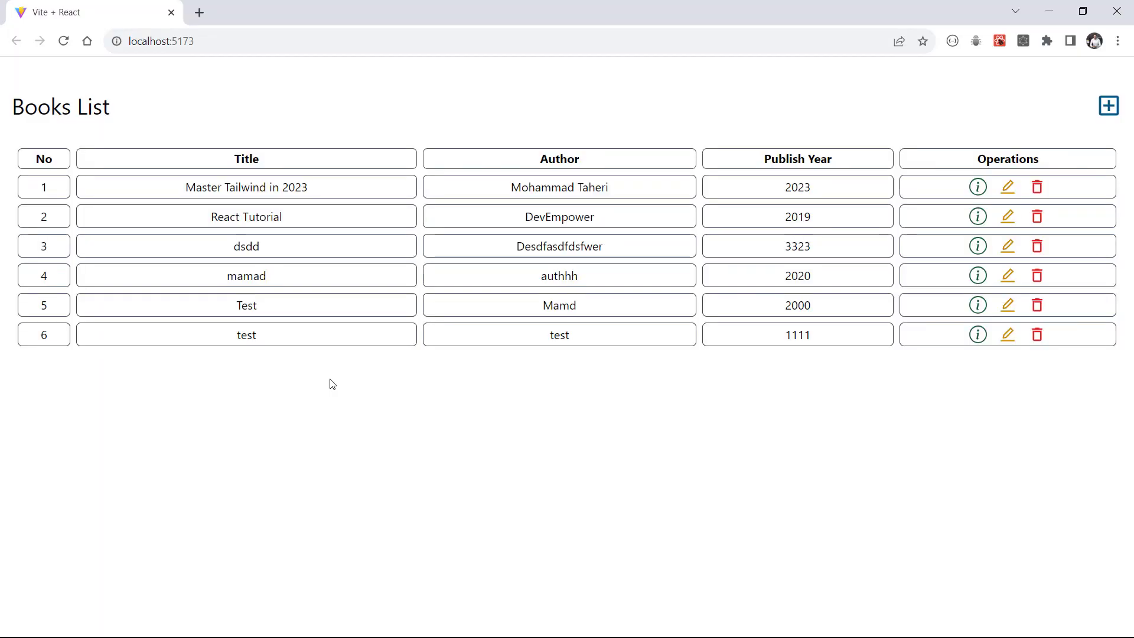
- Delete the sixth book via its trash icon and confirm, leaving five books listed
{"action": "left_click", "coordinate": [1036, 245]}
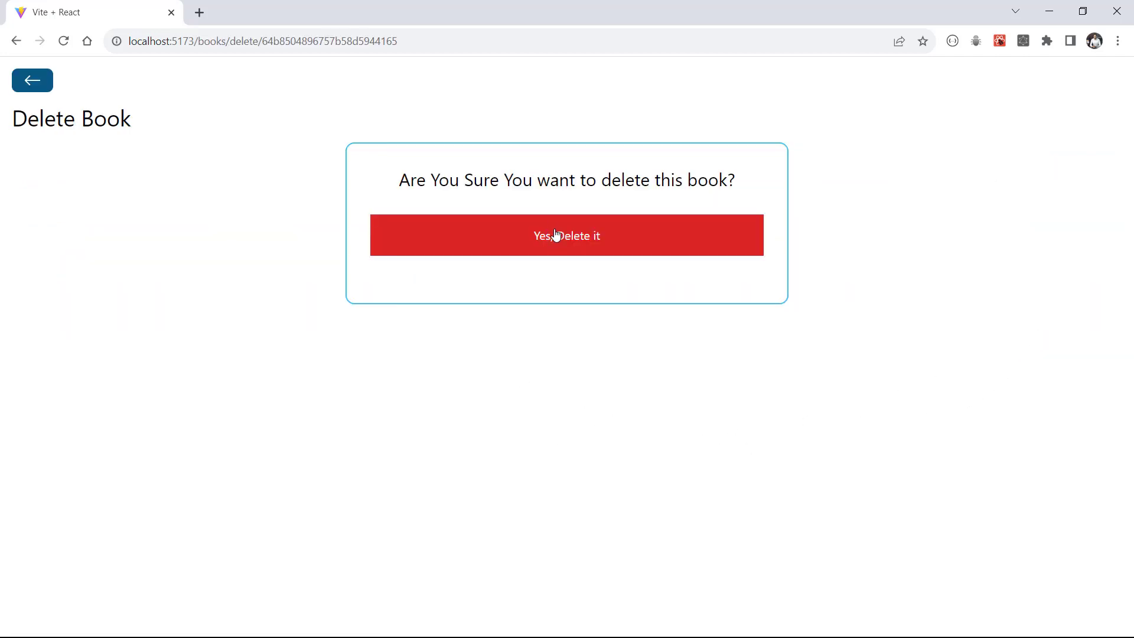
{"action": "left_click", "coordinate": [565, 236]}
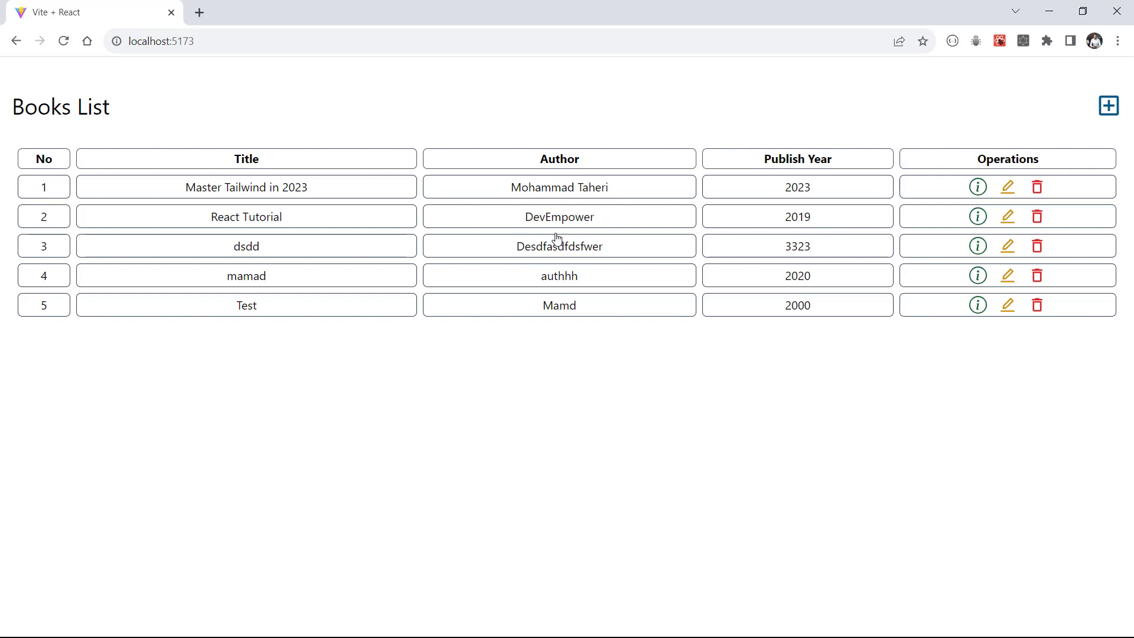
{"action": "mouse_move", "coordinate": [463, 347]}
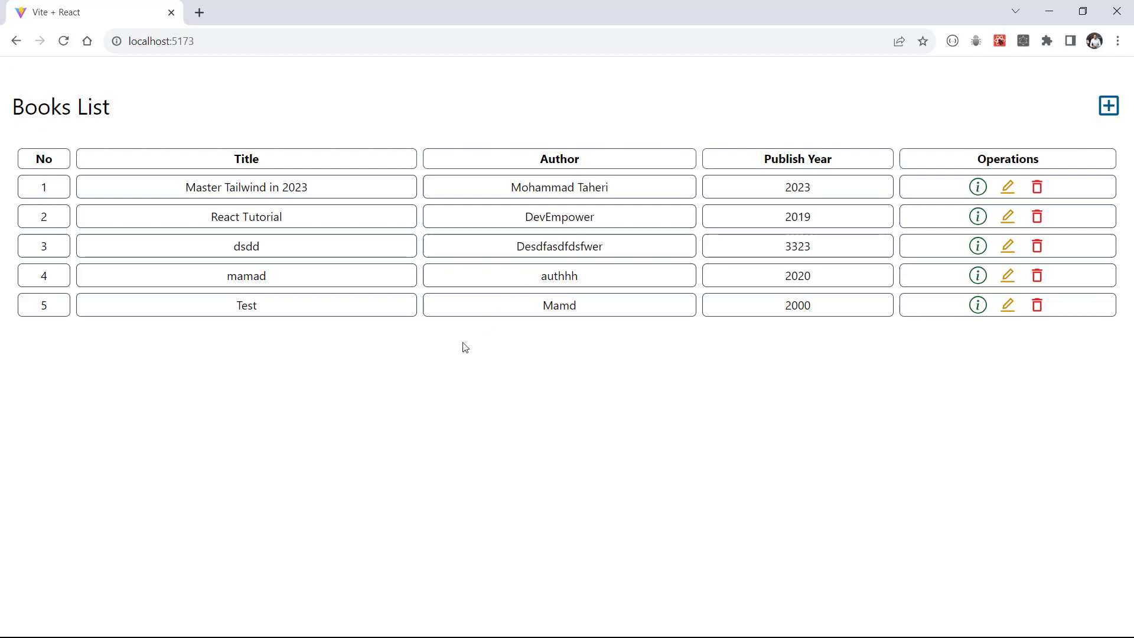